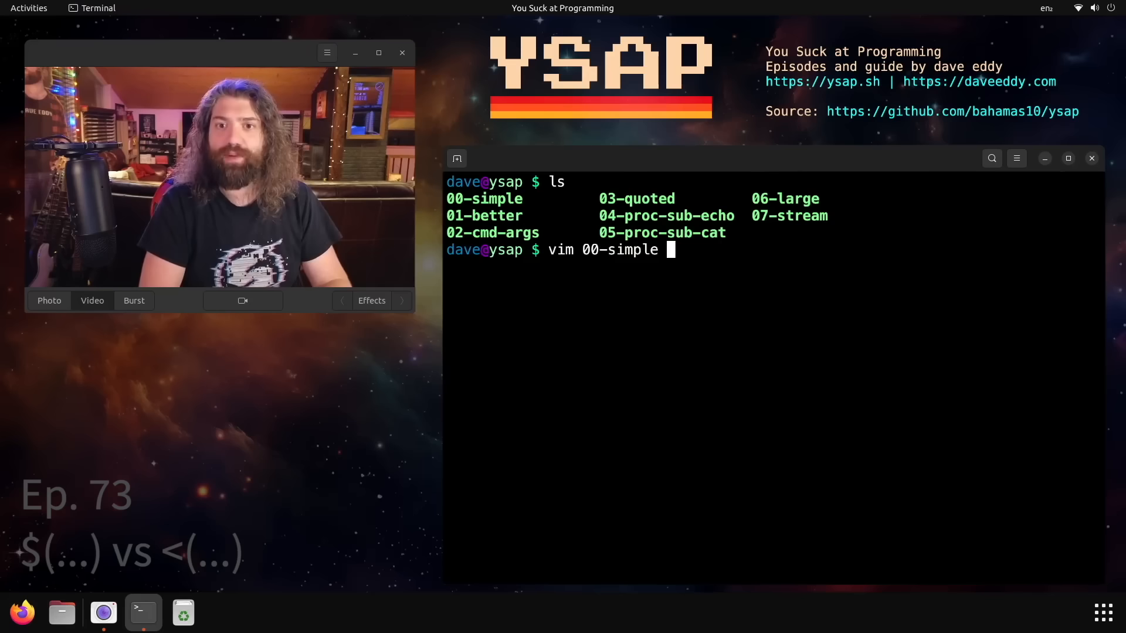
Run whoami and ./00-simple to print dave, view the backtick script, and quit vim.
key("Return")
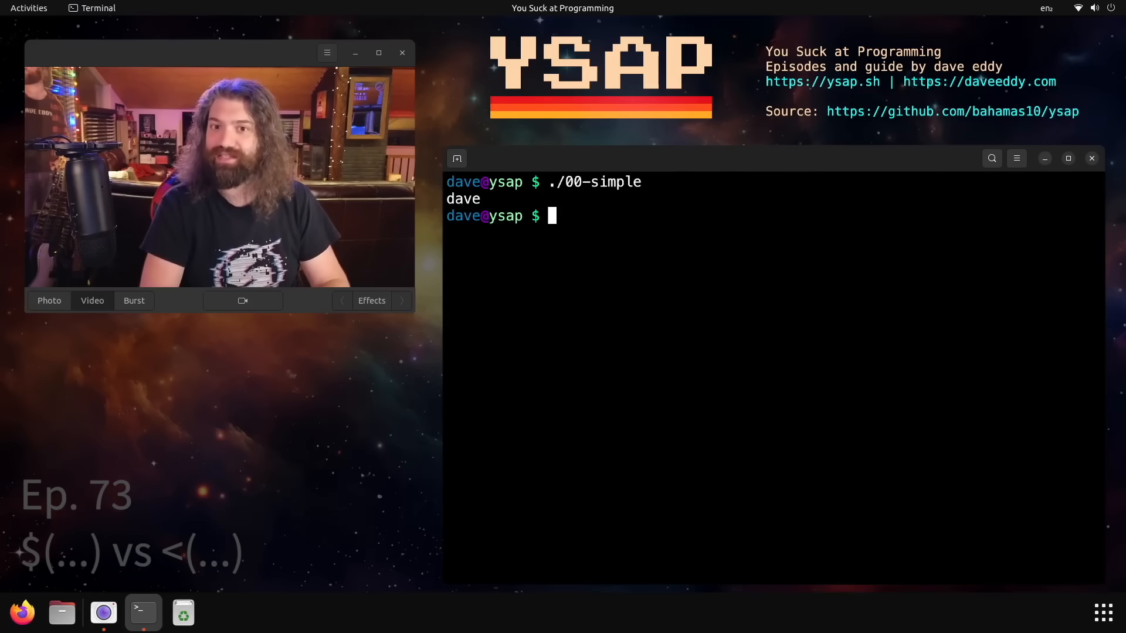
type("whoami")
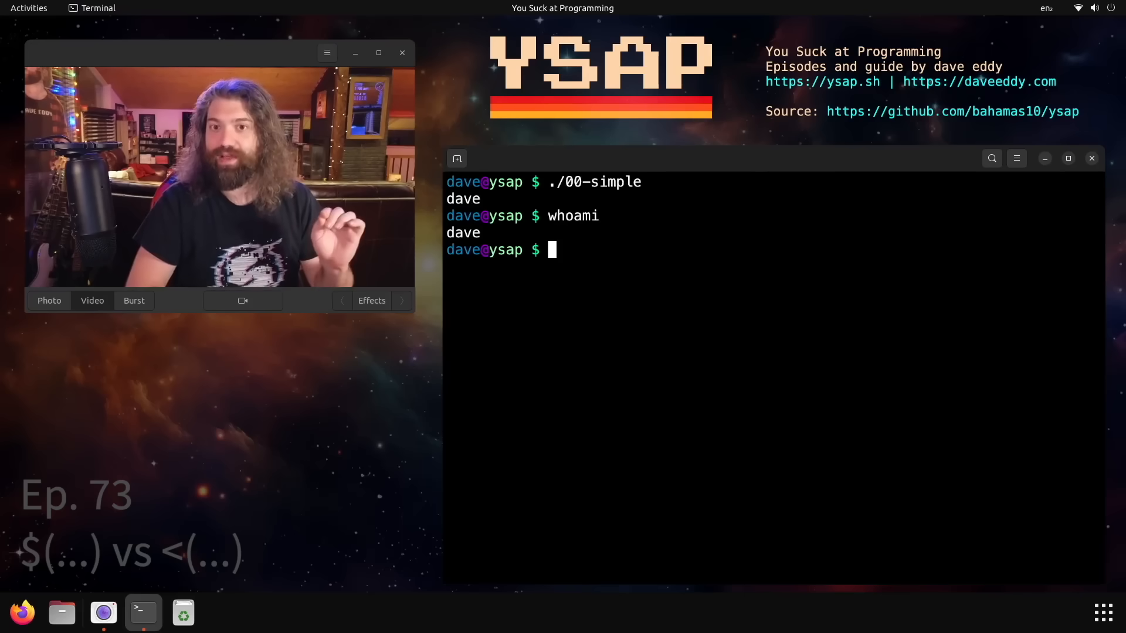
type("./00-simple")
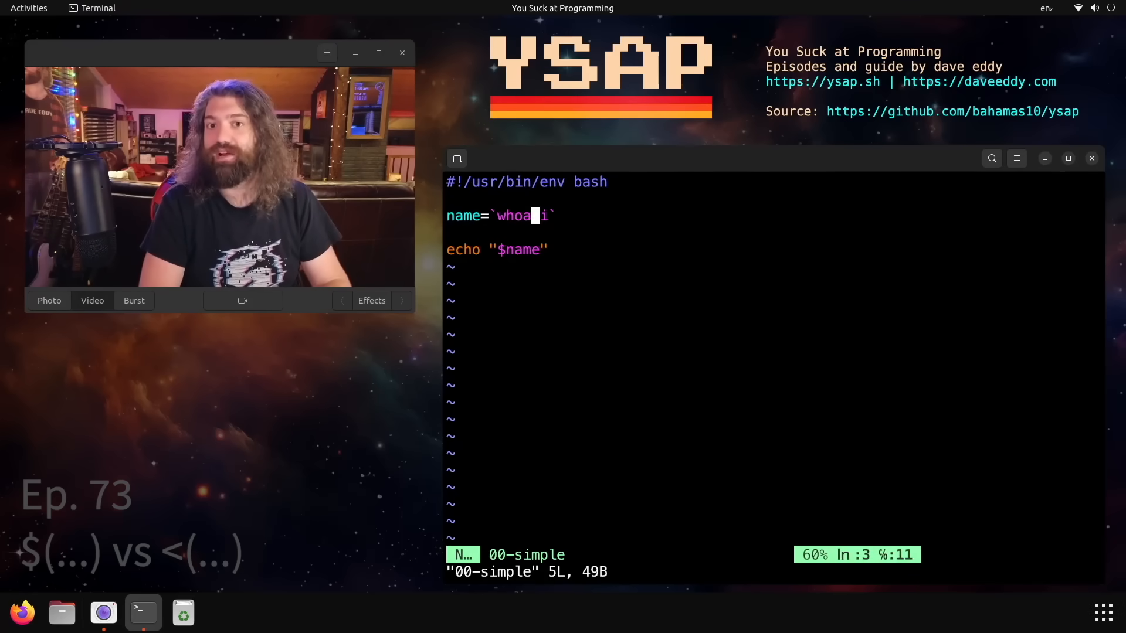
type(":q")
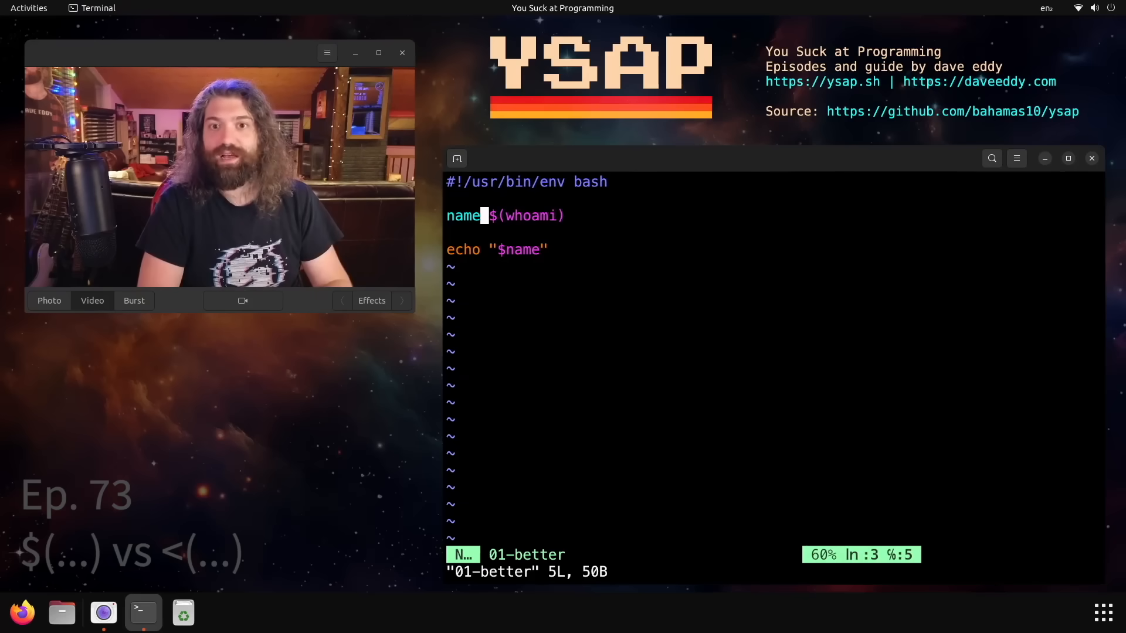
Leave the 01-better $(whoami) script and bring up the 02-cmd-args uptime example.
type("=")
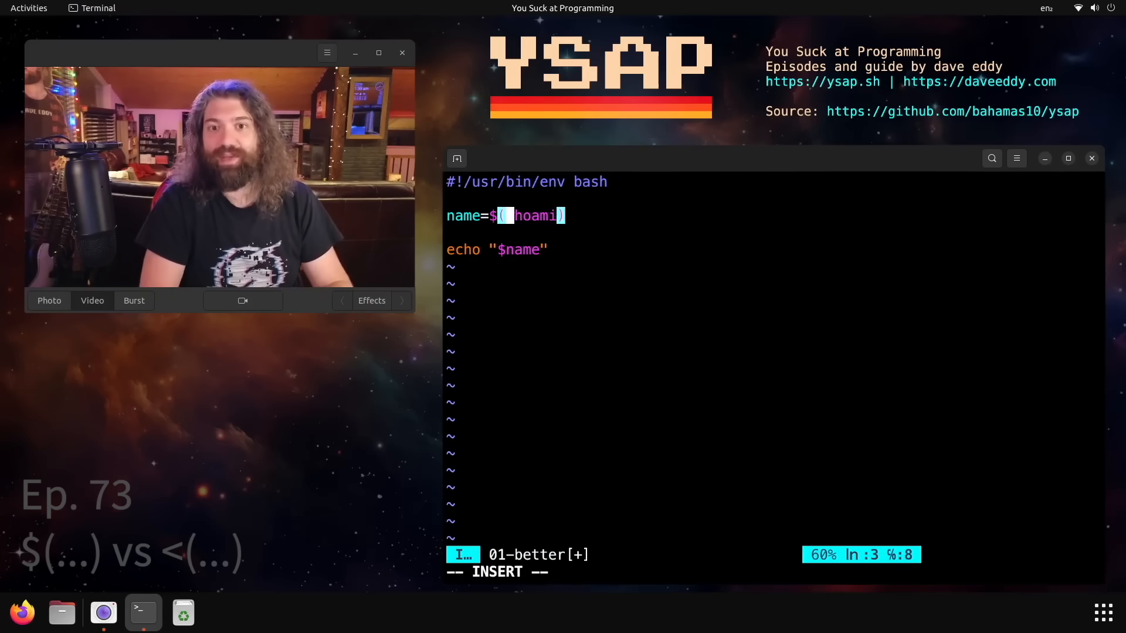
key("Escape")
type("./01-better")
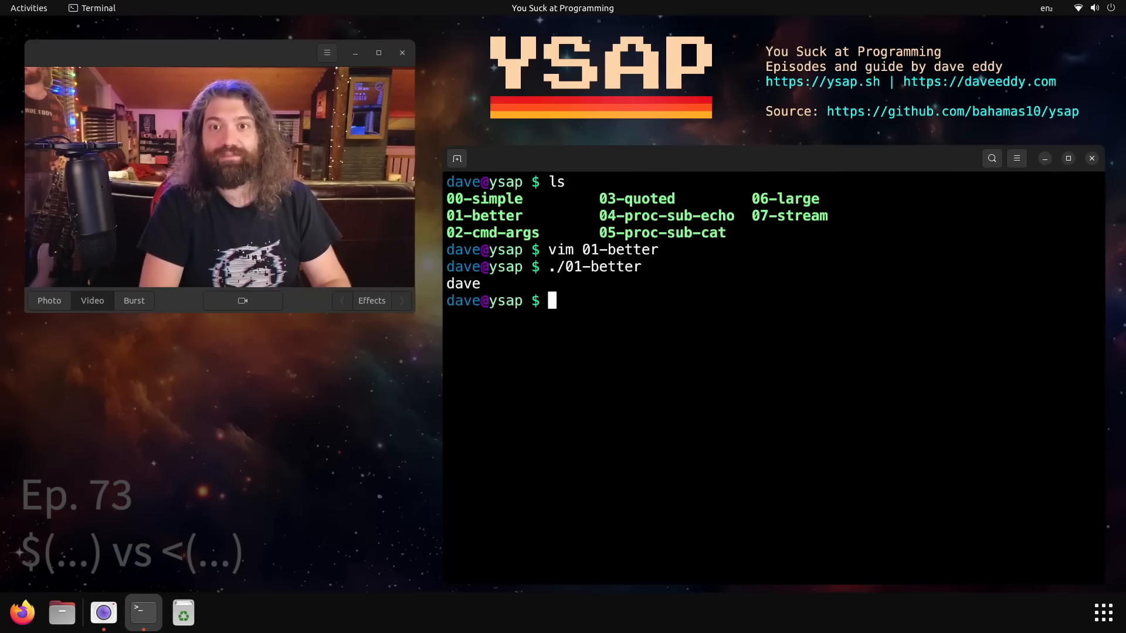
type("vim 02-cmd-args")
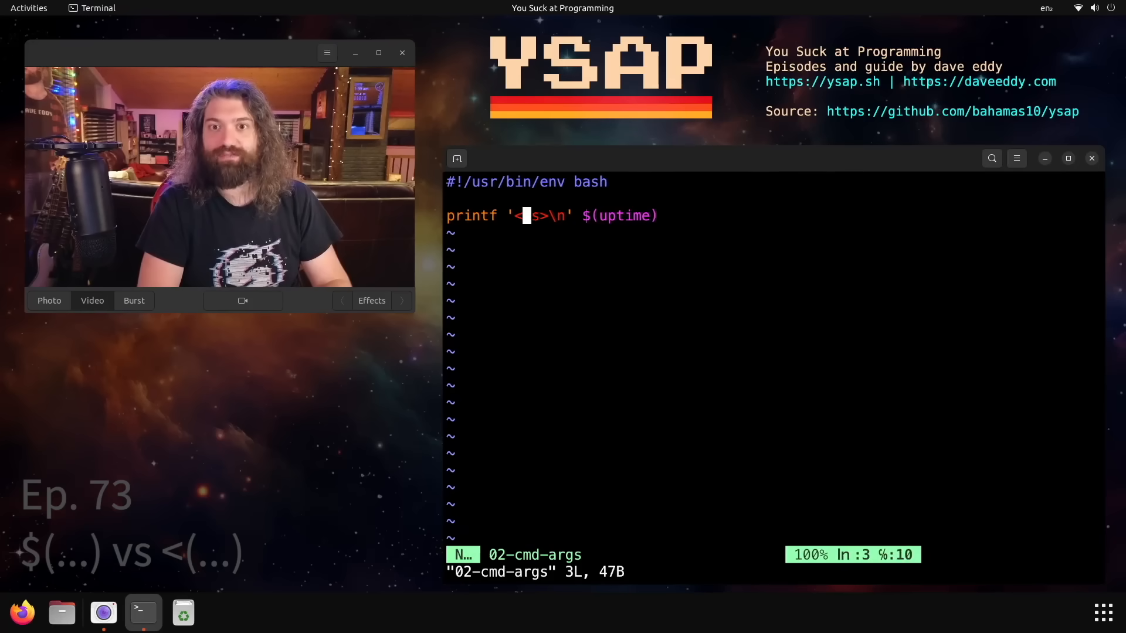
Run ./02-cmd-args printing bracketed uptime words, show its source with bat, then move to 03-quoted.
type("%")
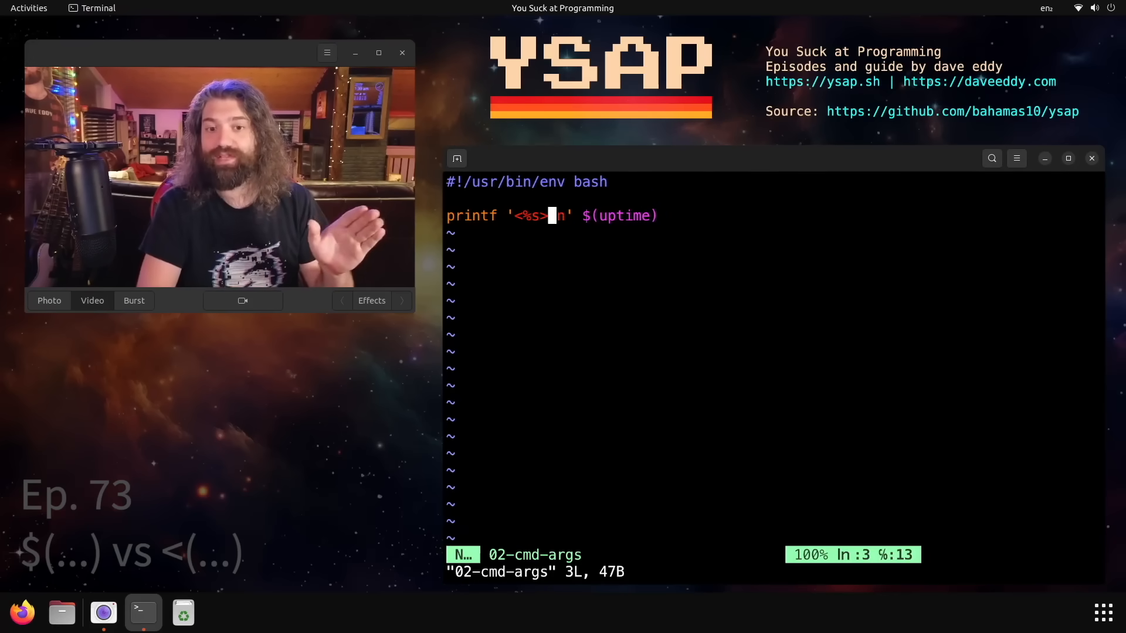
type("\\")
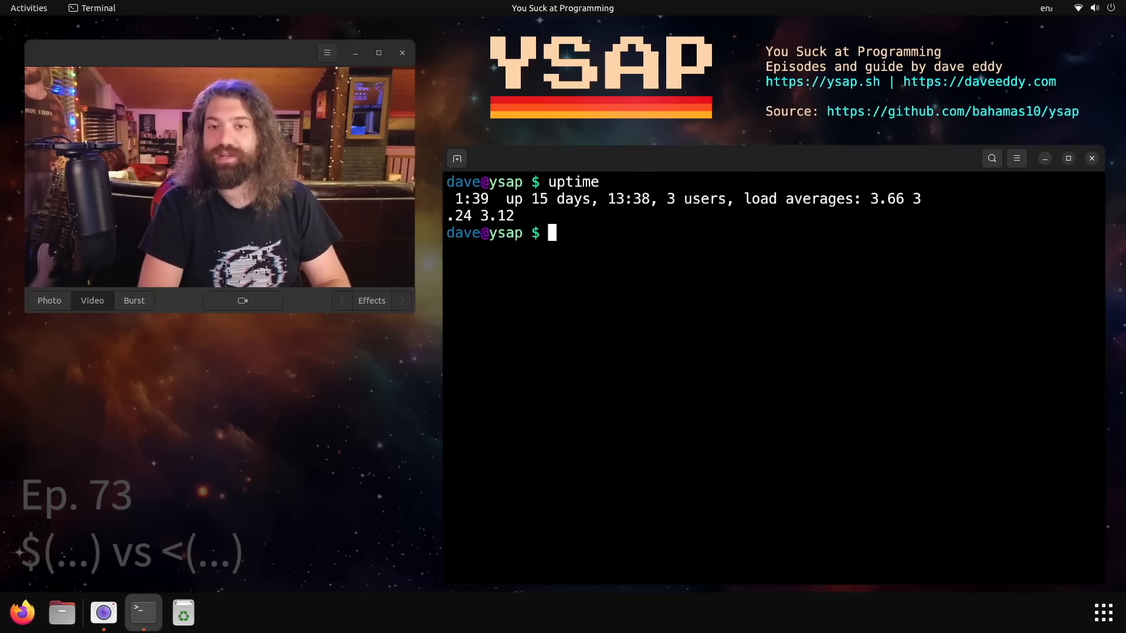
type("./02-cmd-args")
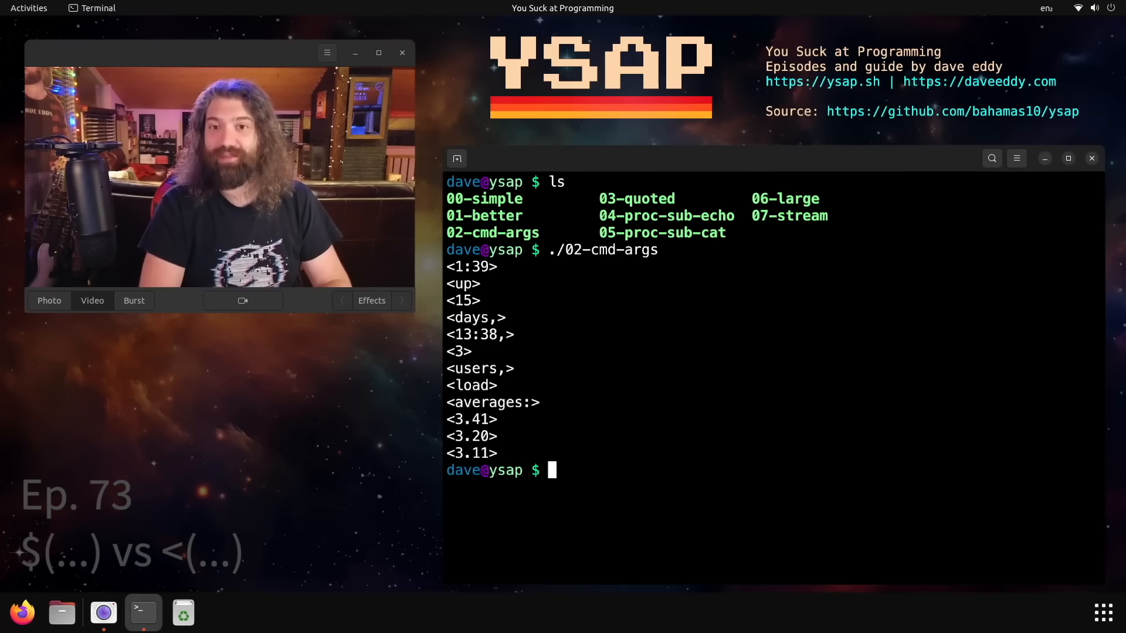
type("bat 02-cmd-args")
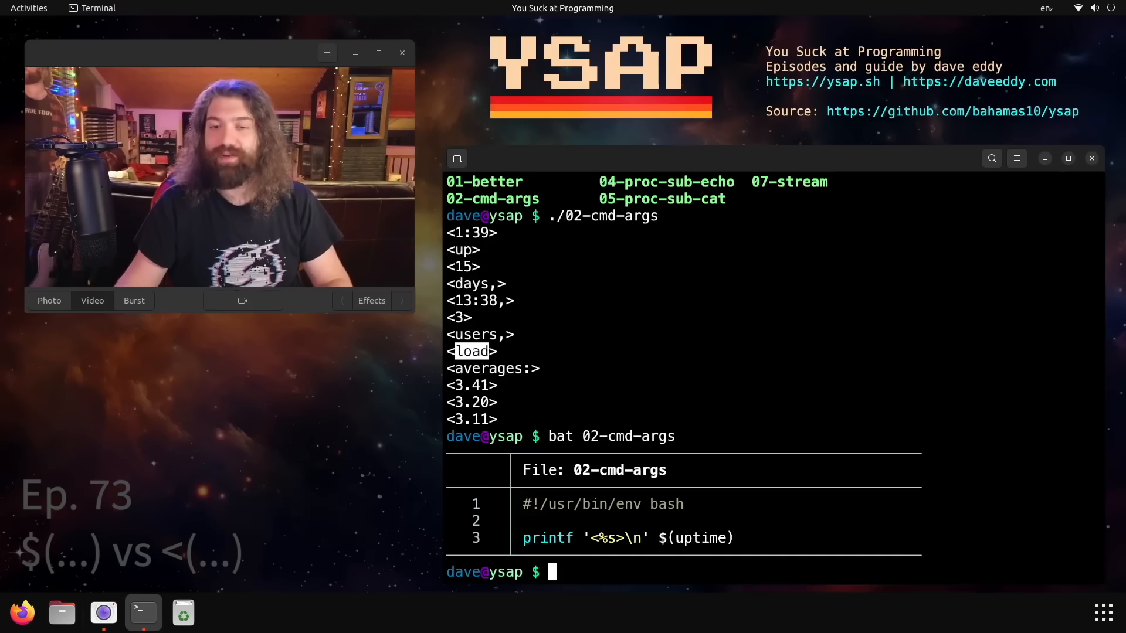
type("vim 03-quoted")
type("./03-quoted")
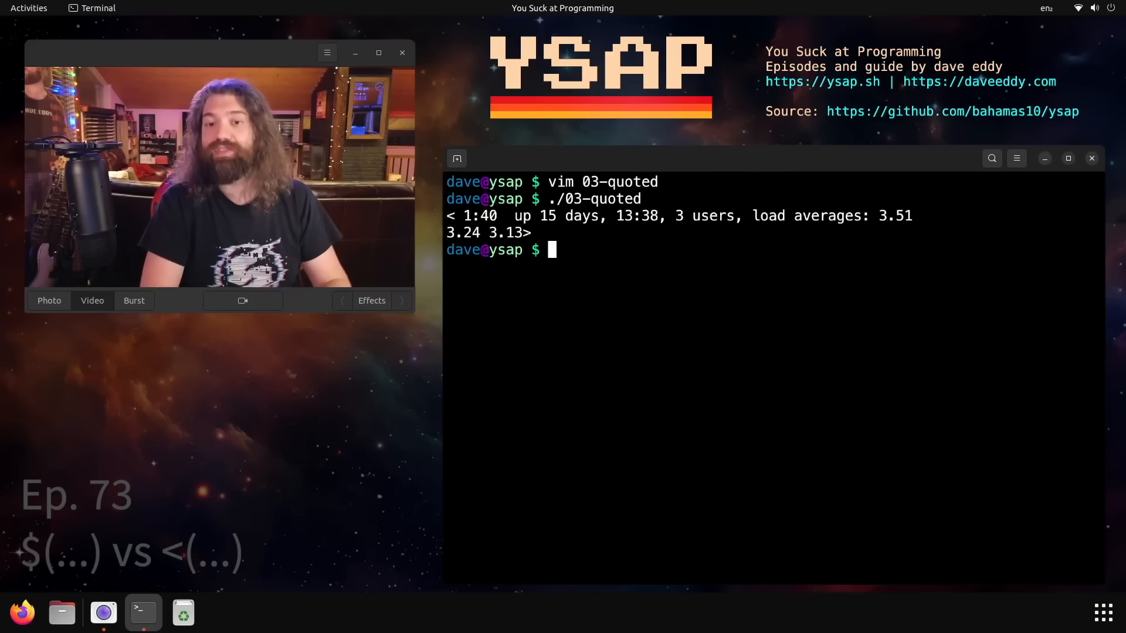
List the scripts and run ./04-proc-sub-echo, which prints /dev/fd/63.
type("ls")
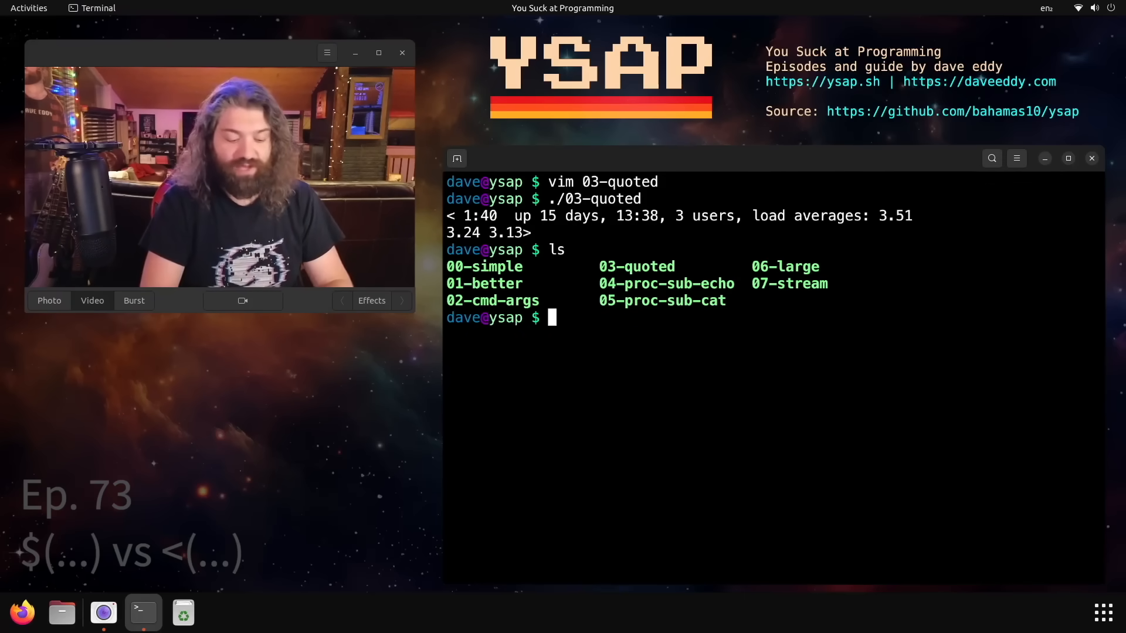
type("$(...)")
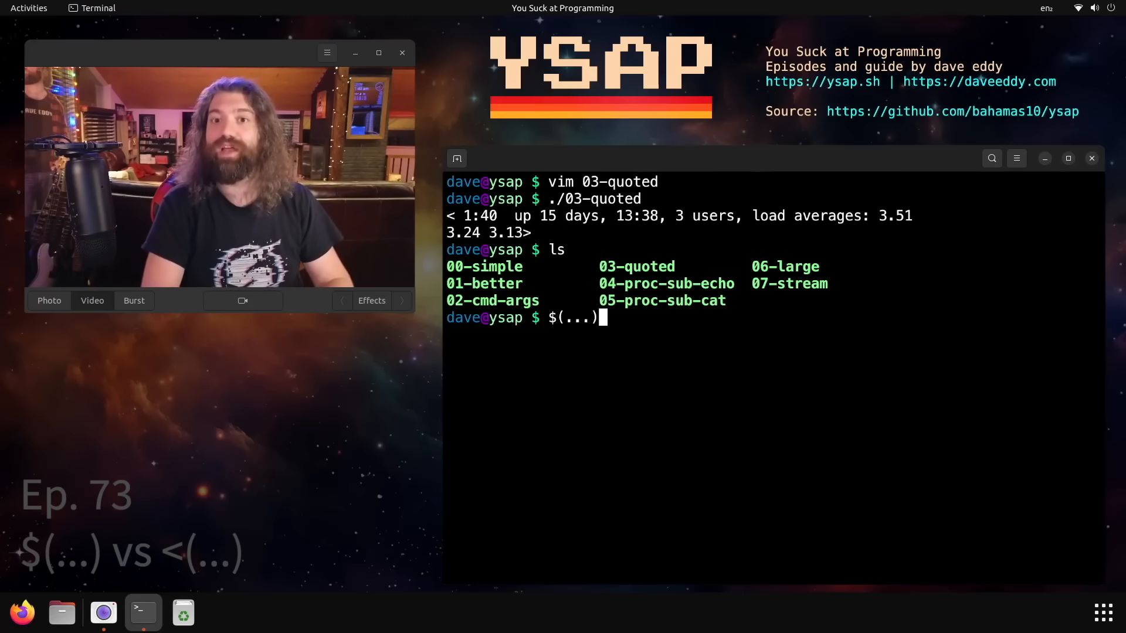
type("vim 04-proc-sub-echo")
type("uname")
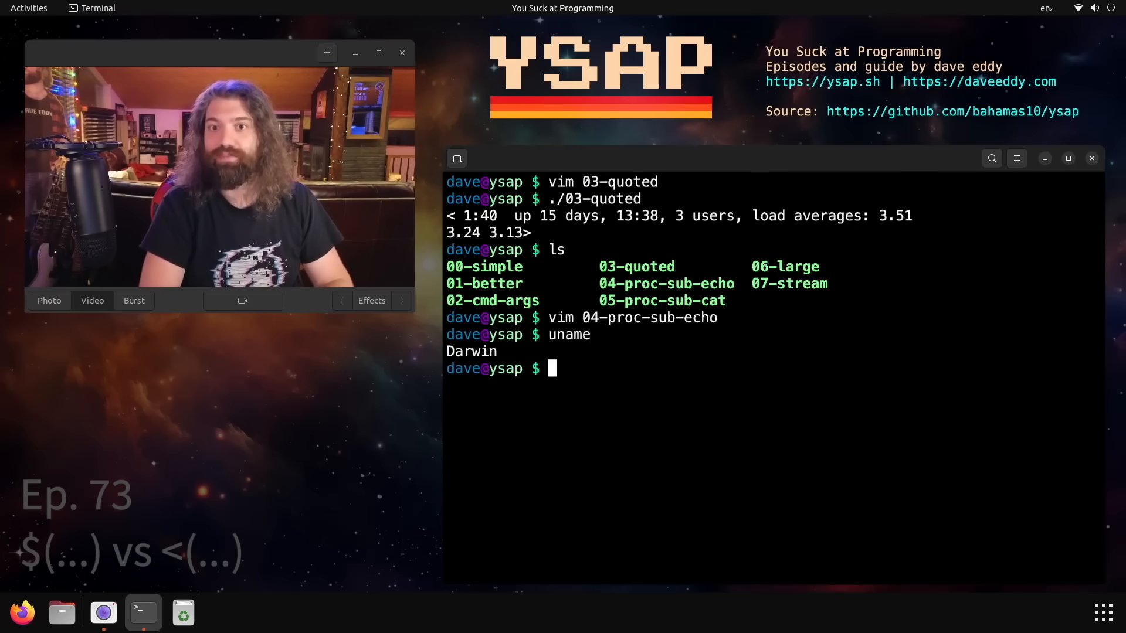
type("./04-proc-sub-echo")
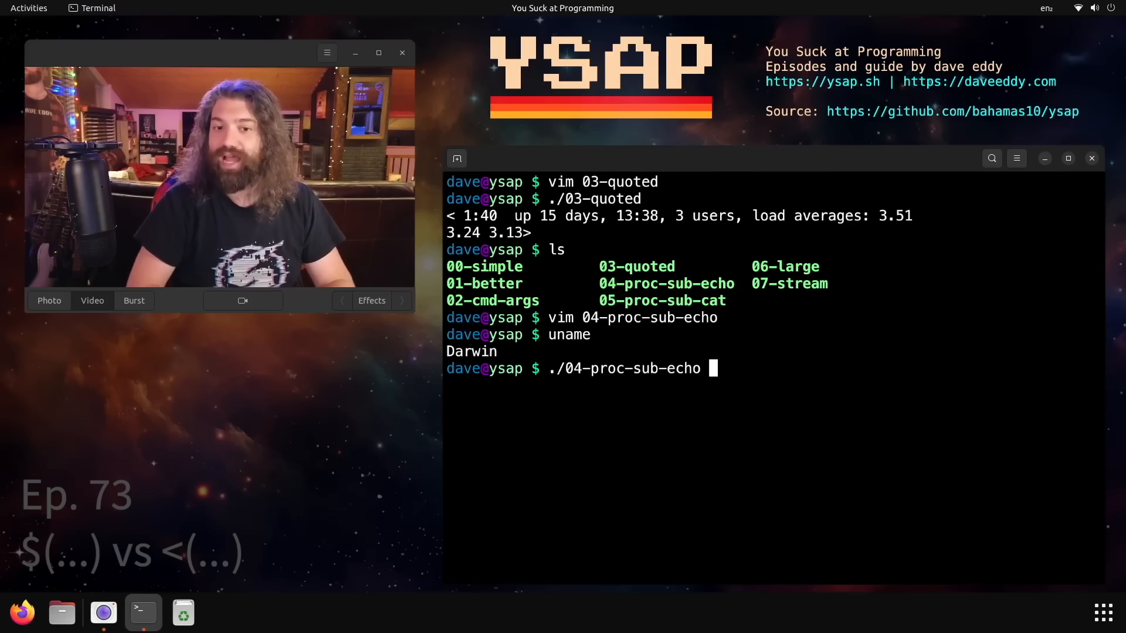
key("Return")
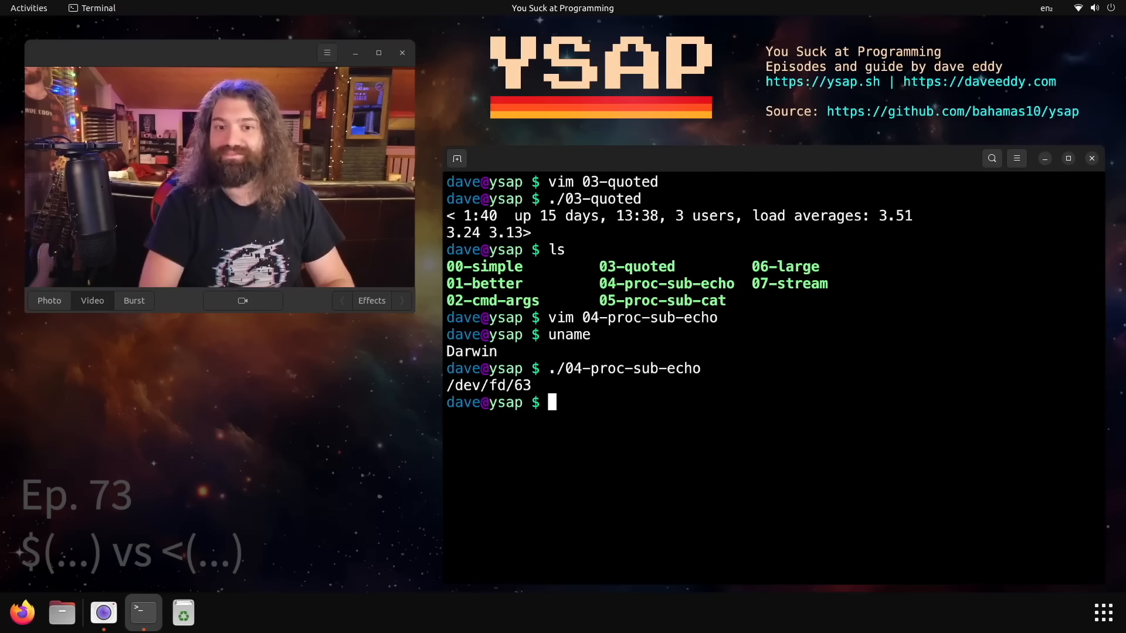
Show 04-proc-sub-echo's source, echo <(uname), and prepare to view 05-proc-sub-cat.
type("bat 04-proc-sub-echo")
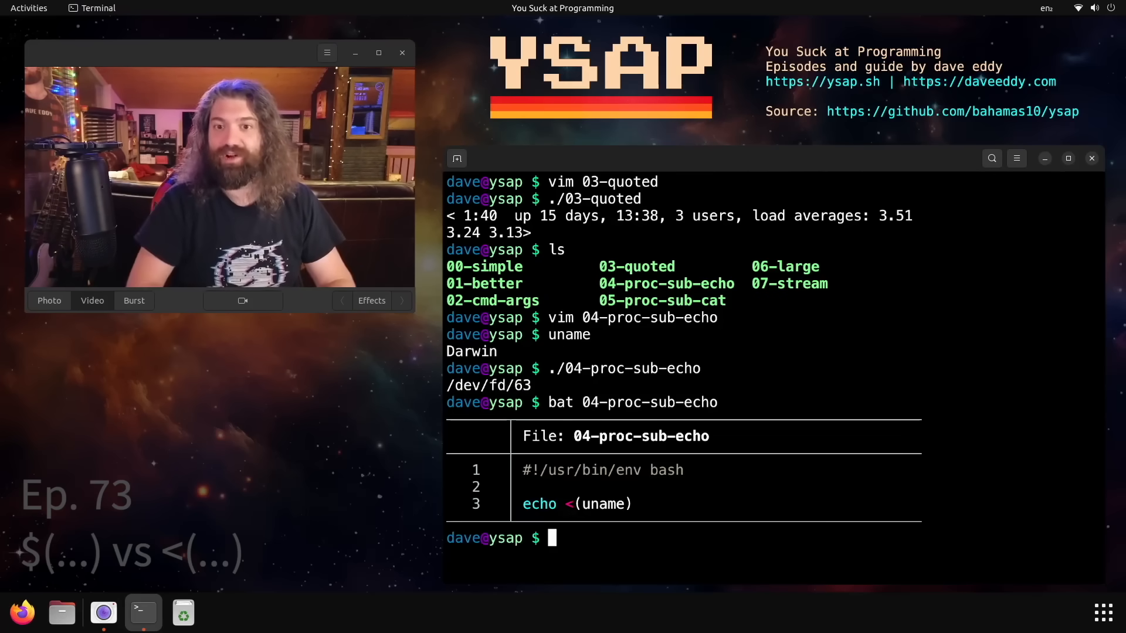
double_click(603, 504)
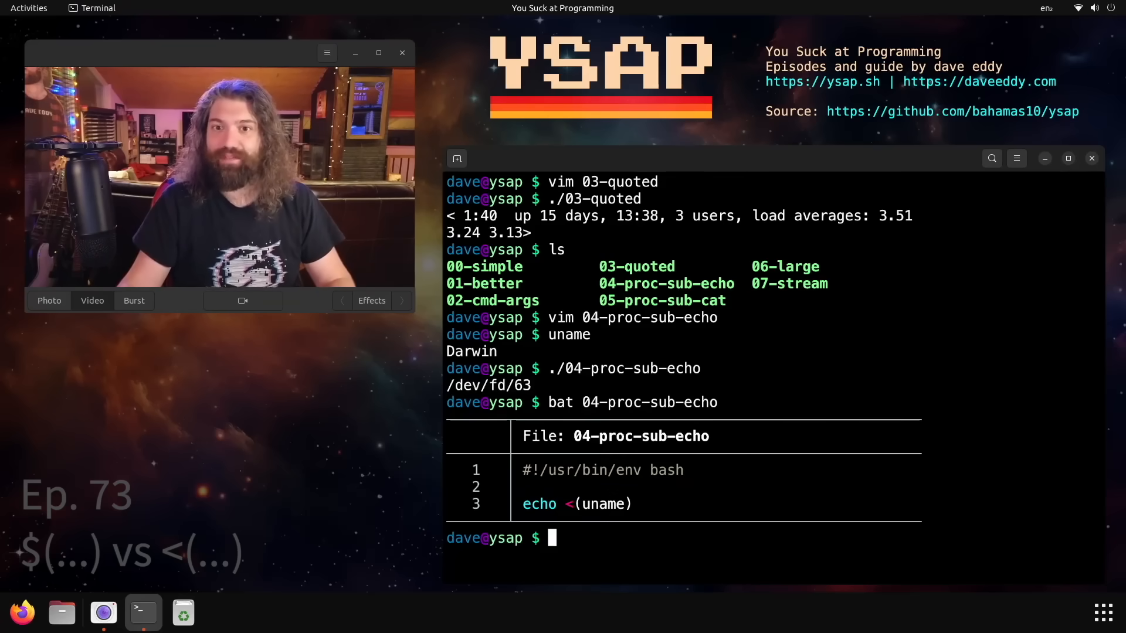
type("vim 05-proc-sub-cat")
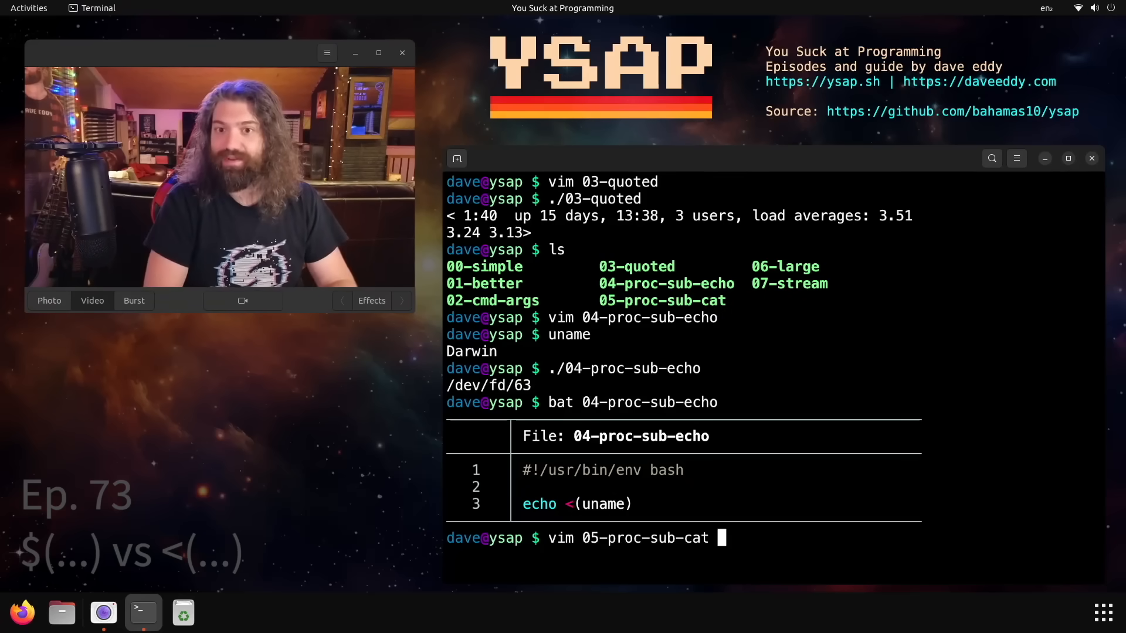
View 05-proc-sub-cat, run it to print Darwin, and show its cat <(uname) source.
key("Return")
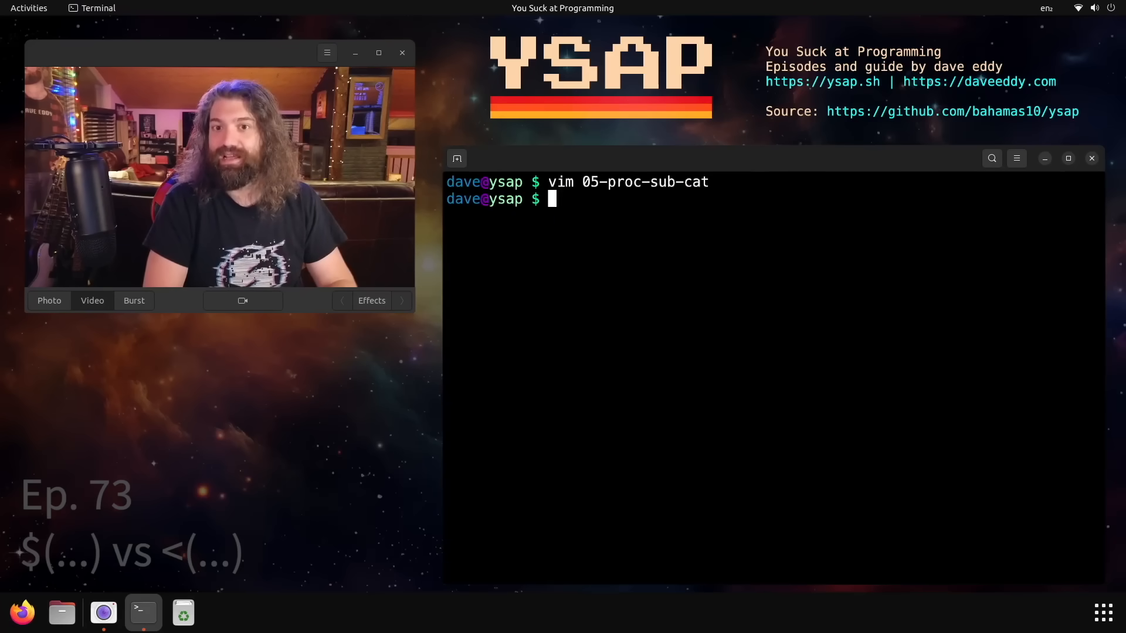
type("./05-proc-sub-cat")
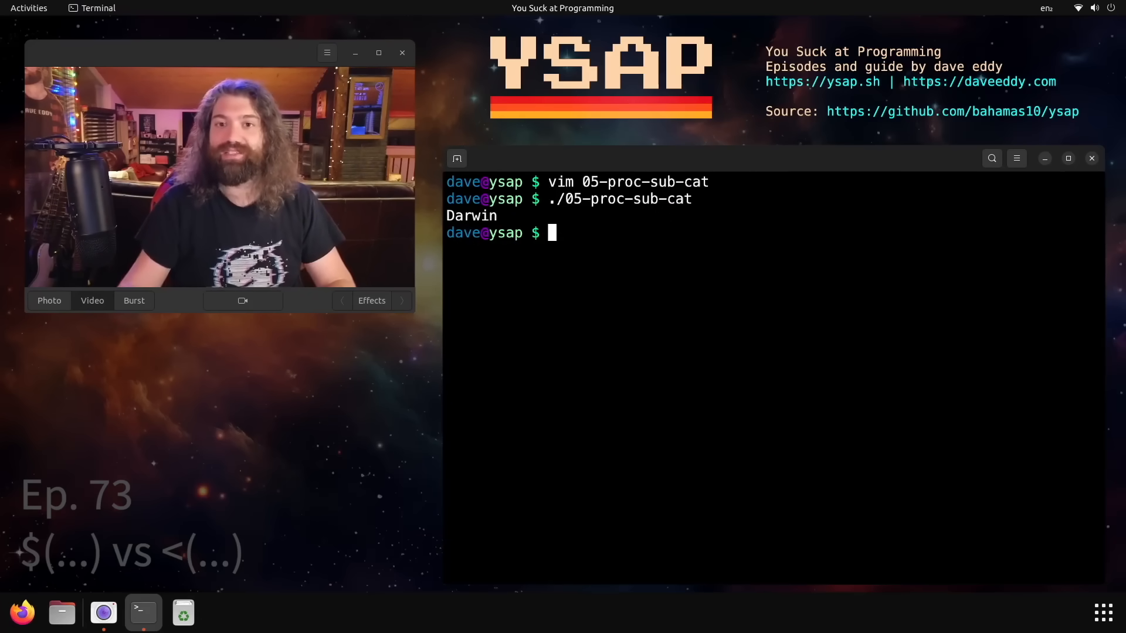
type("bat 05-proc-sub-cat")
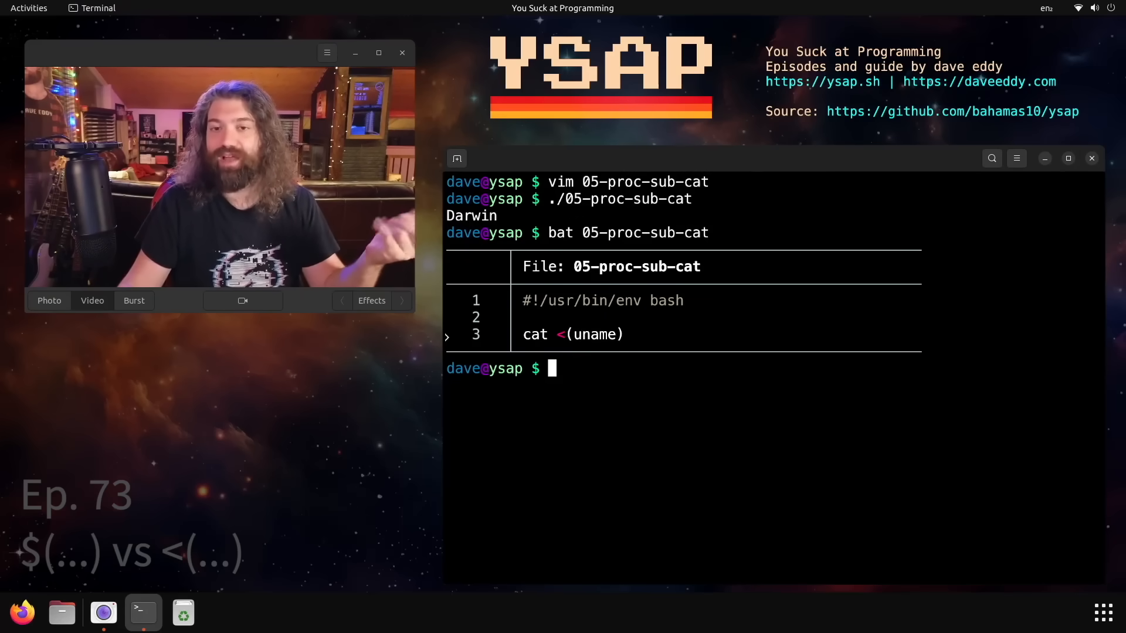
Run echo <(uname) and gstat <(uname), highlighting that /dev/fd/63 is a fifo.
type("echo <(uname")
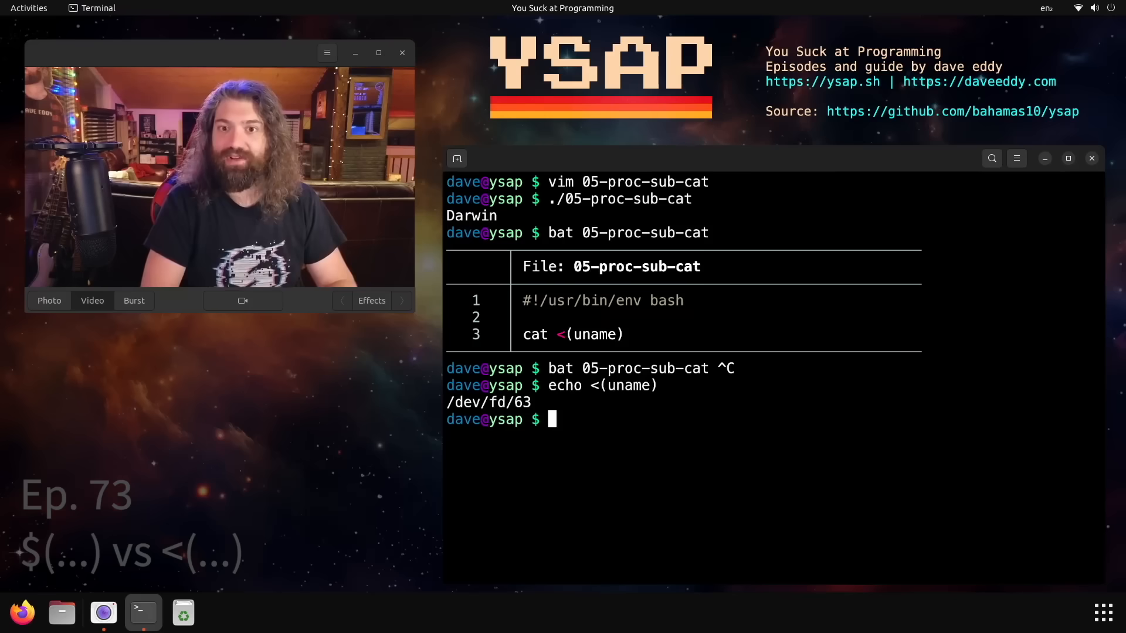
type("gstat <(uname")
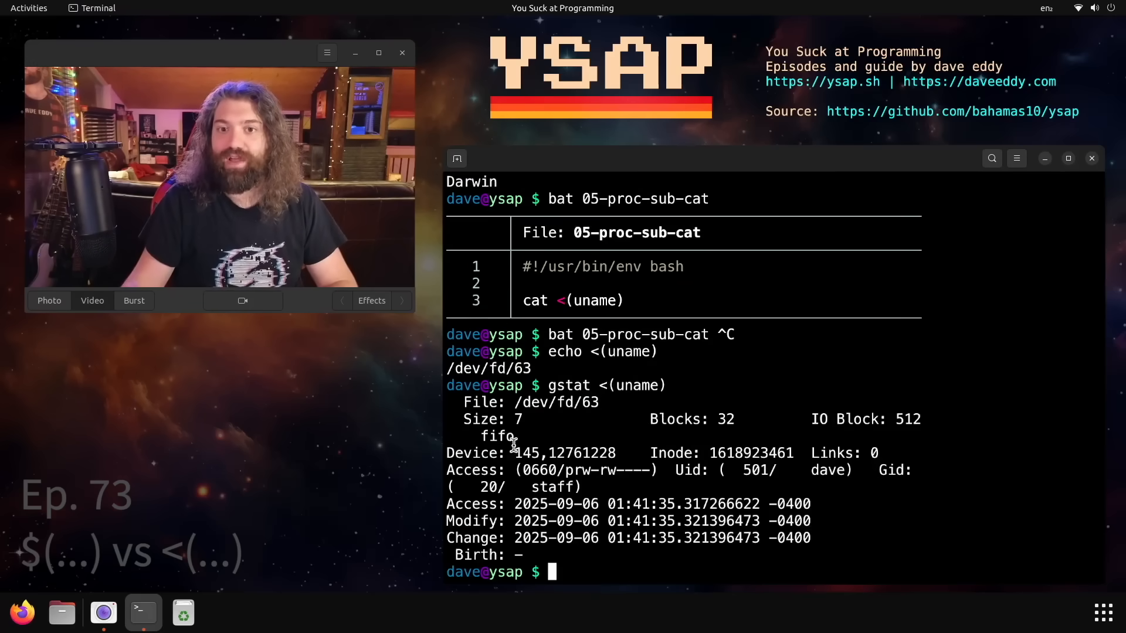
double_click(496, 436)
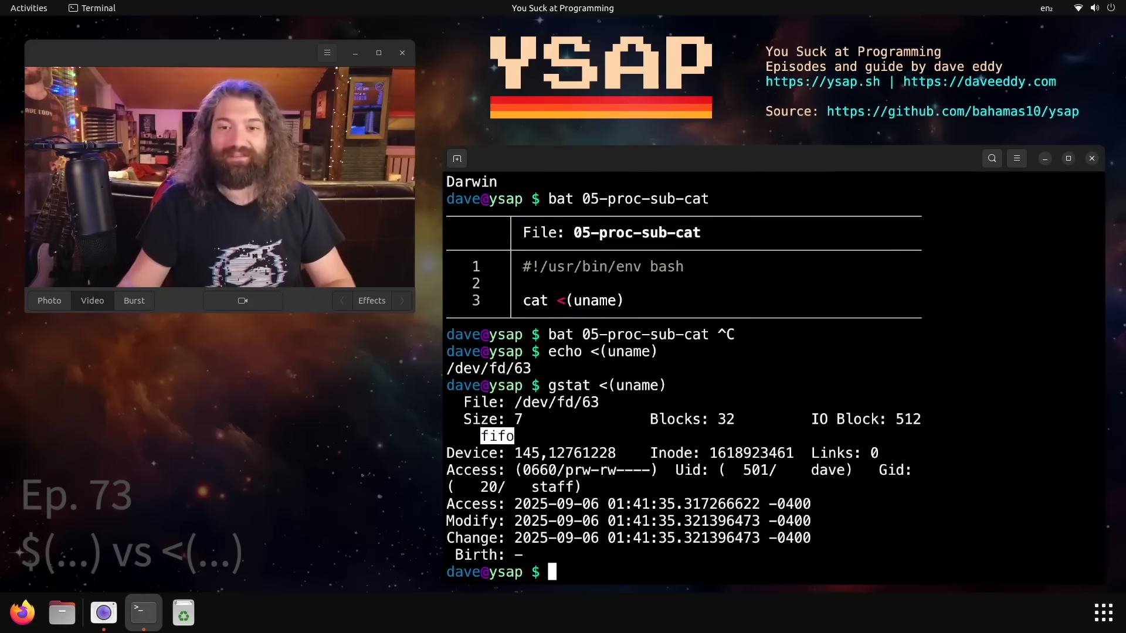
type("ls")
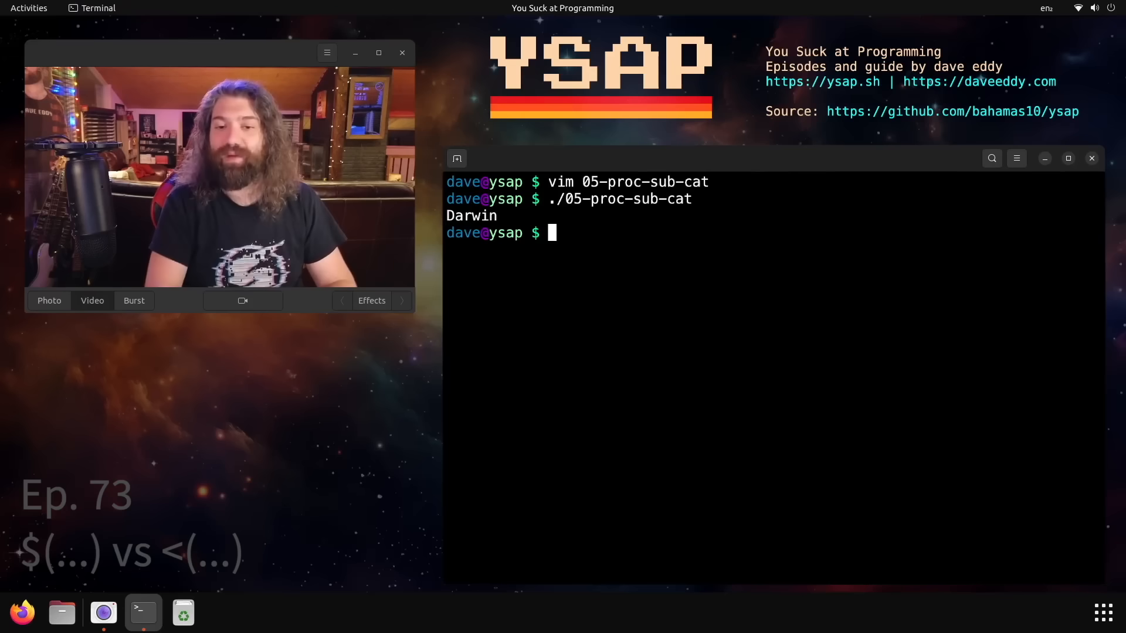
View 06-large and count 235976 lines in /usr/share/dict/words with wc -l.
type("bat 05-proc-sub-cat")
type("vim")
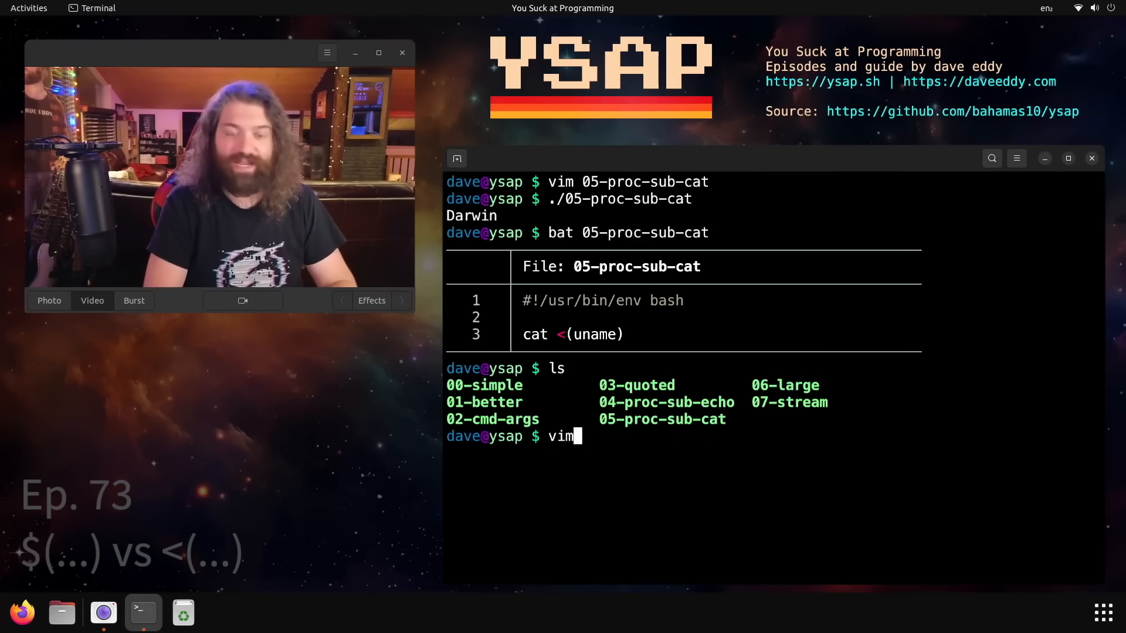
type("06-large")
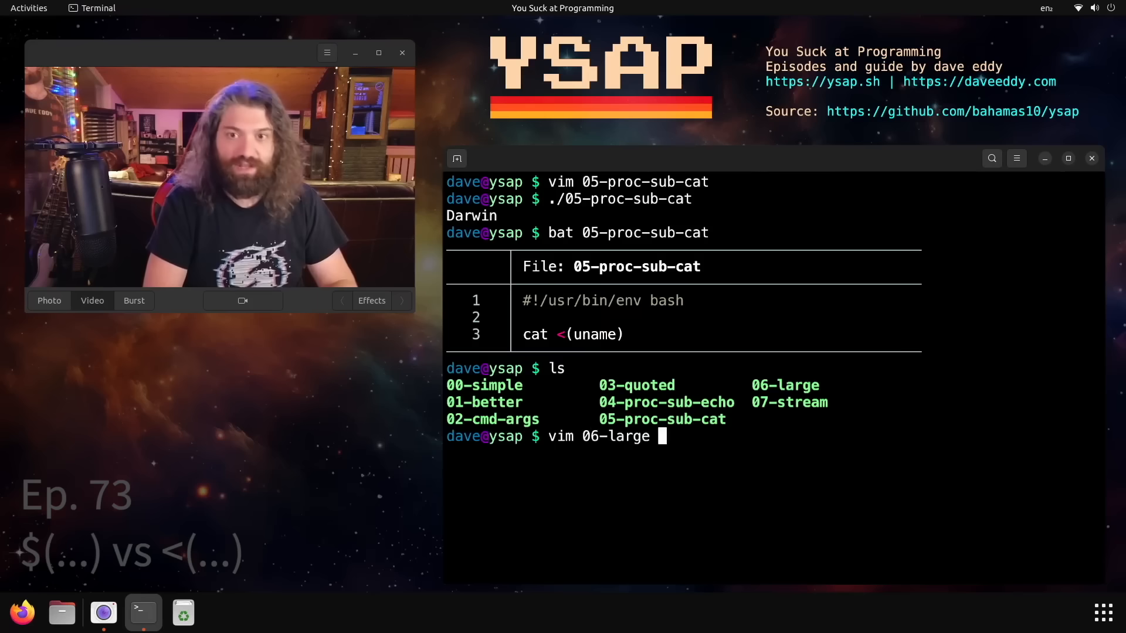
key("Return")
type("w")
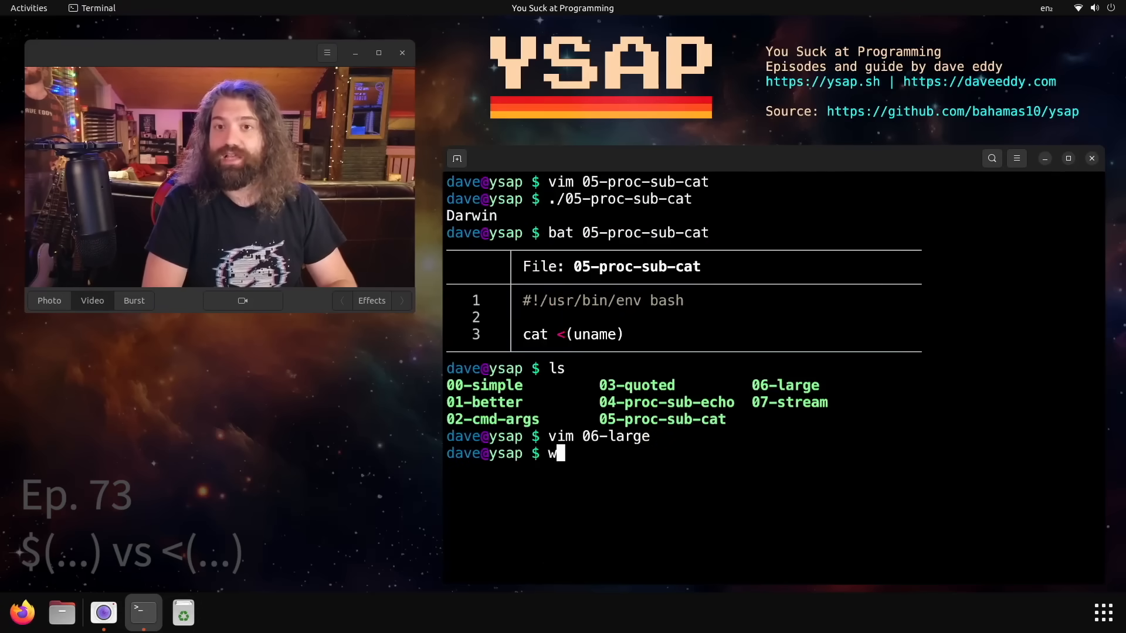
type("c -l /usr/share/dict/words")
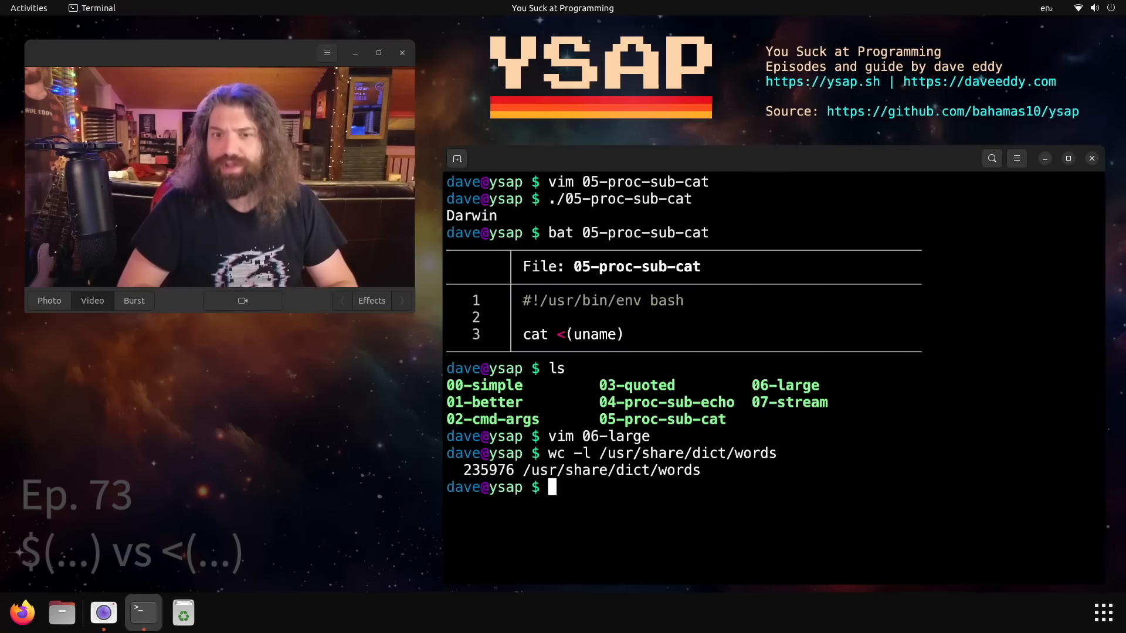
type("vim 06-large")
type("./")
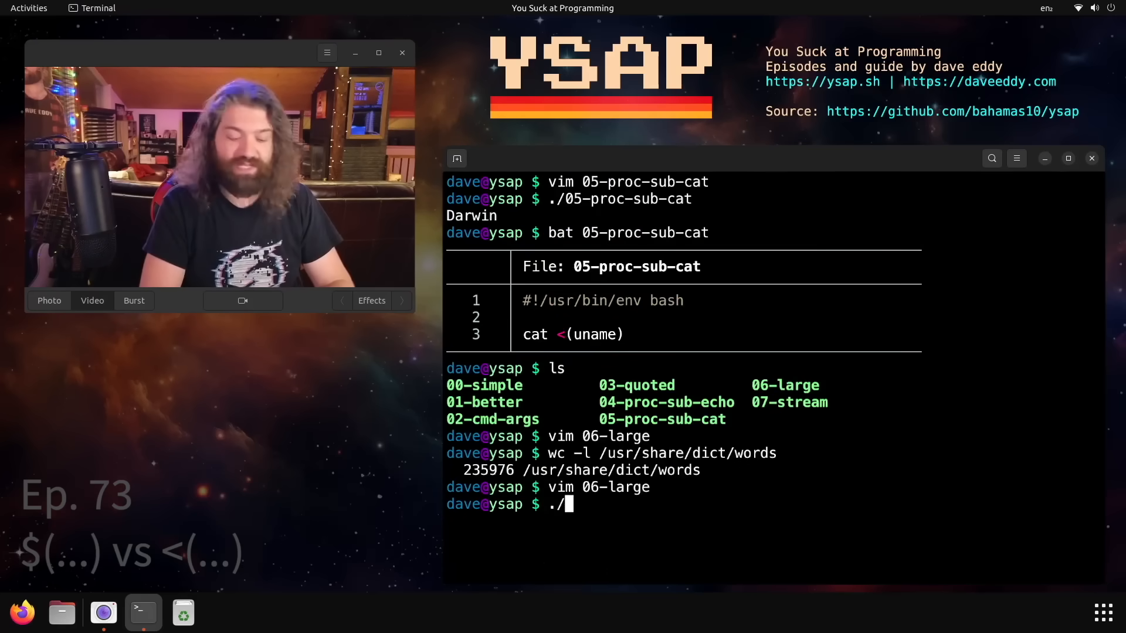
Run ./06-large listing the words containing dave, then move on to 07-stream.
type("06-large")
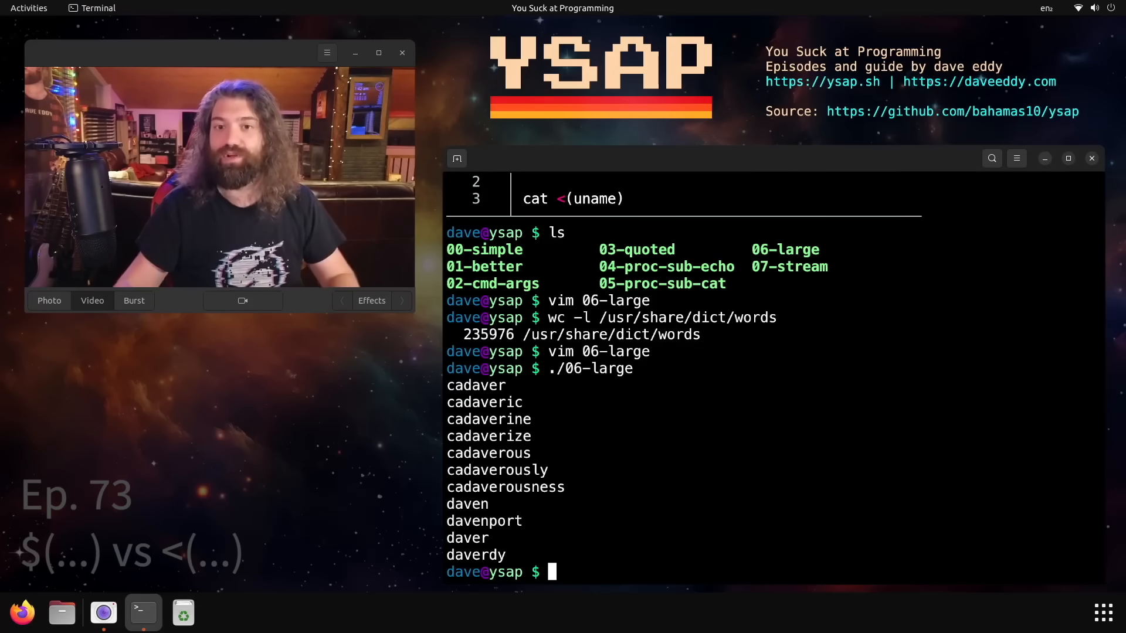
type("vim 07-stream")
type("./07-stream")
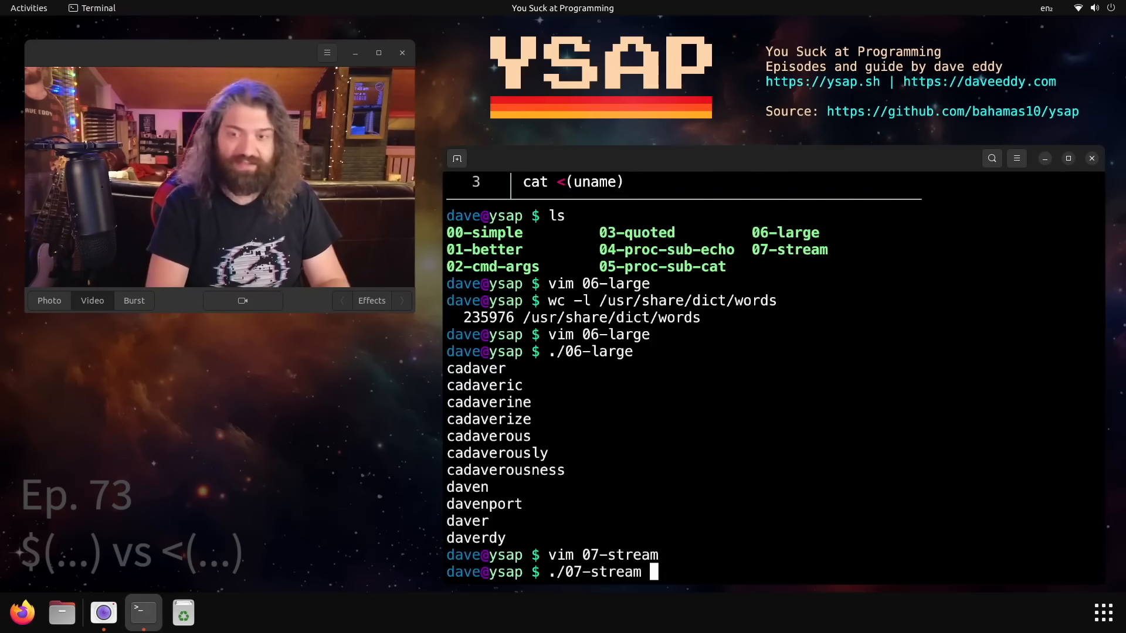
Run ./07-stream printing the same dave words, then reopen 06-large at the contents=$(grep 'dave' …) line.
key("Return")
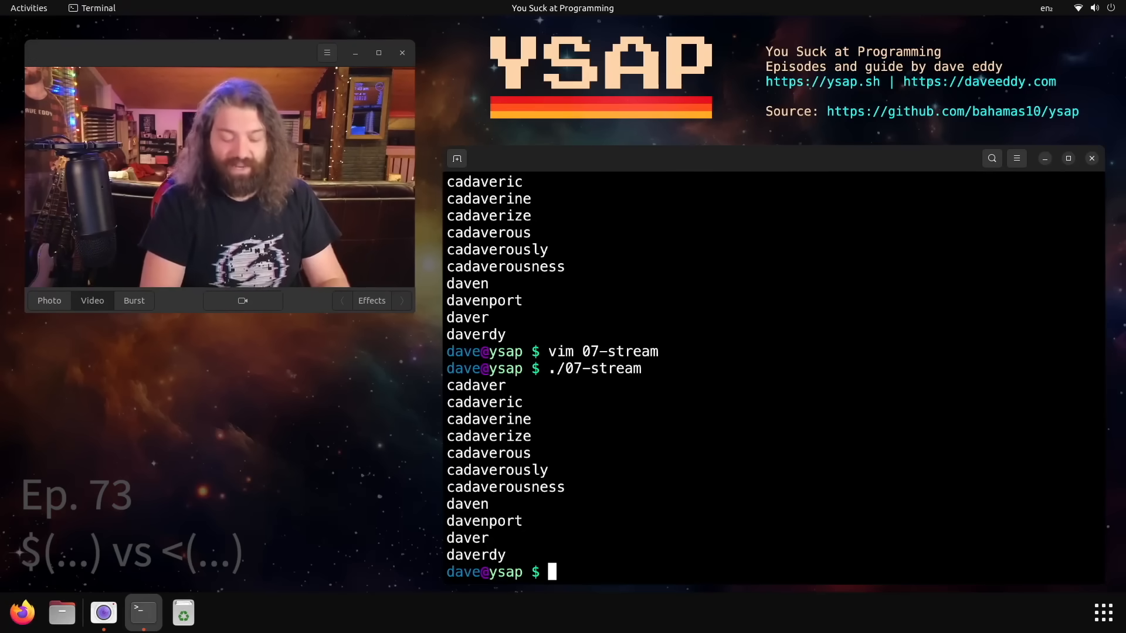
type("ls")
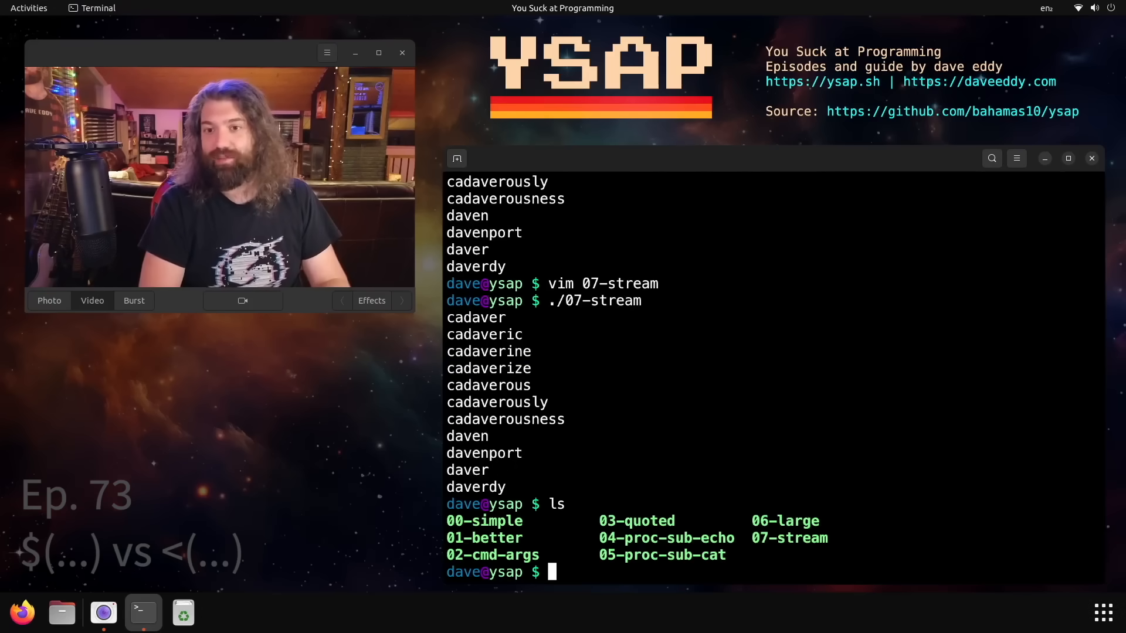
type("vim 06-large")
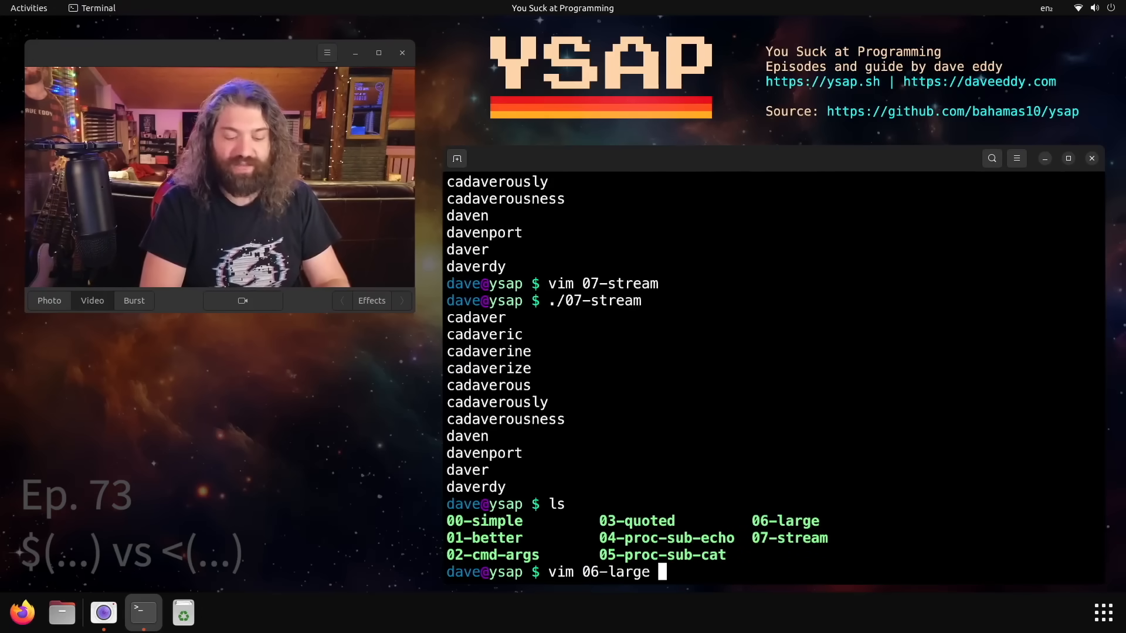
key("Return")
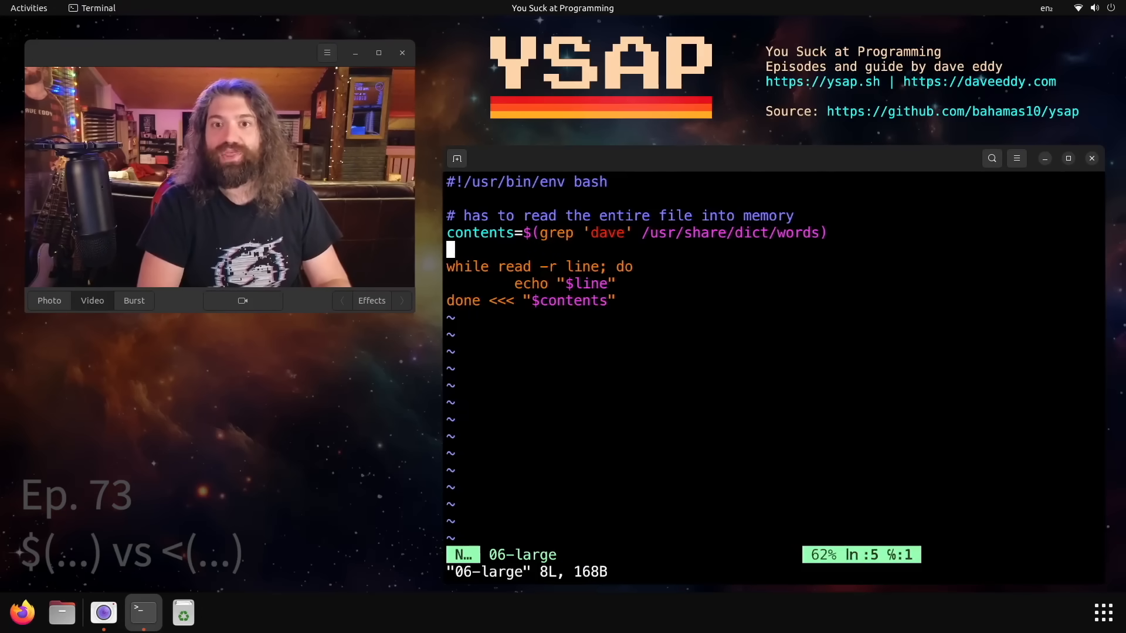
key("Up")
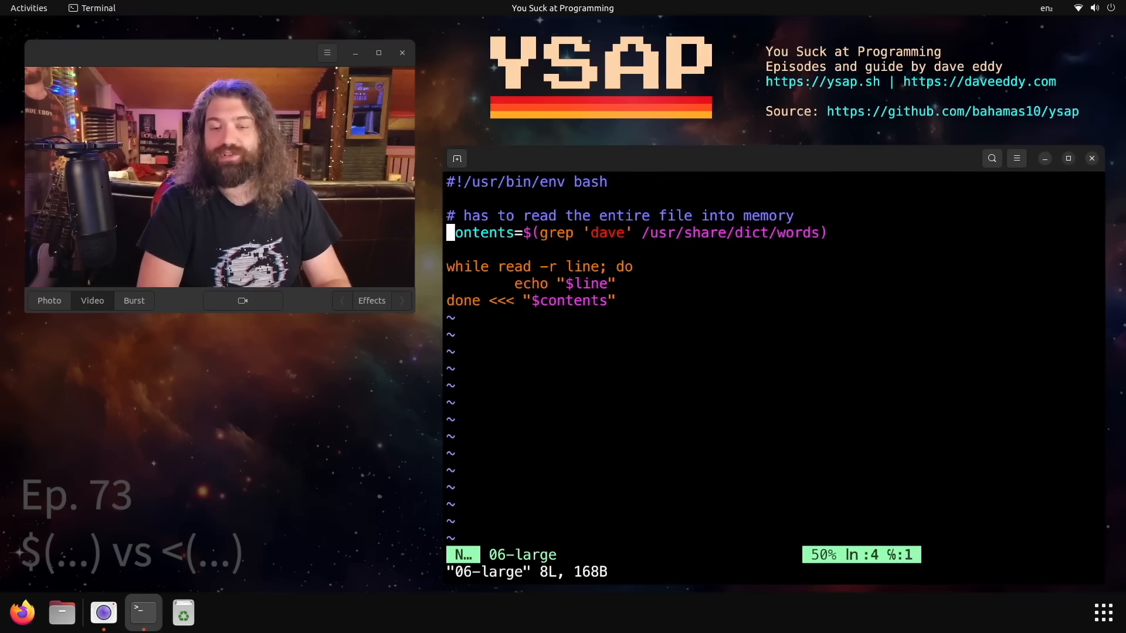